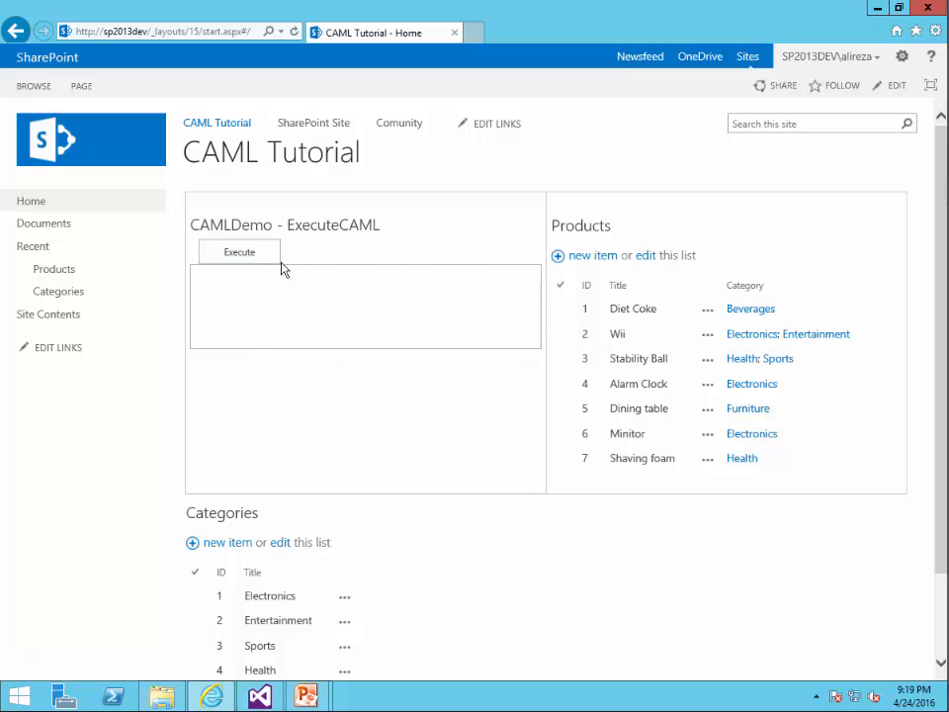
Focus the ExecuteCAML web part's query box, then switch to XMLFile1.xml in Visual Studio
{"action": "left_click", "coordinate": [372, 306]}
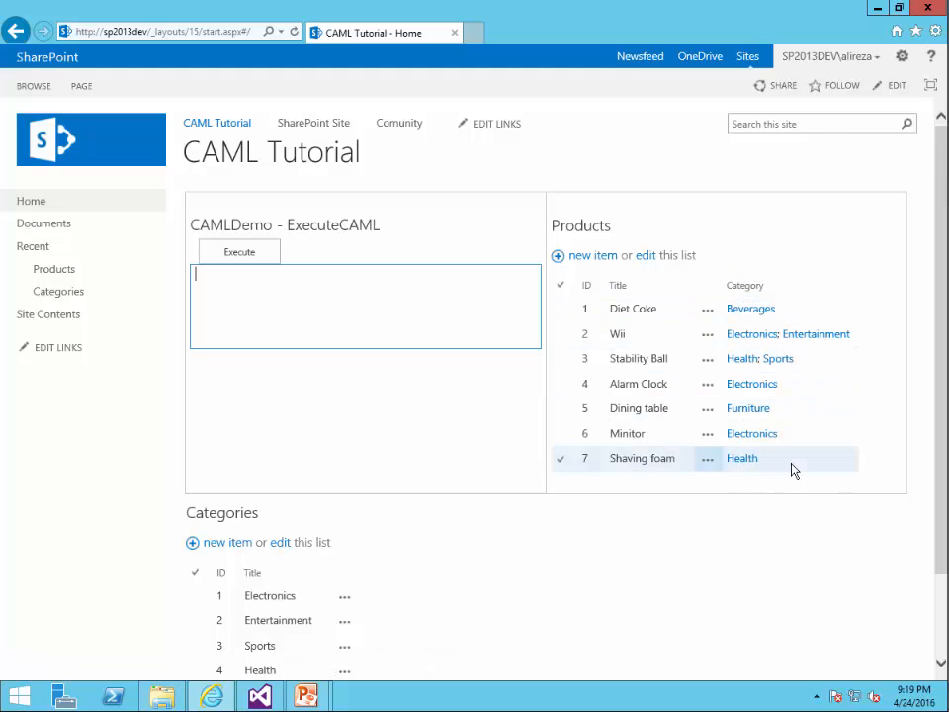
{"action": "mouse_move", "coordinate": [352, 601]}
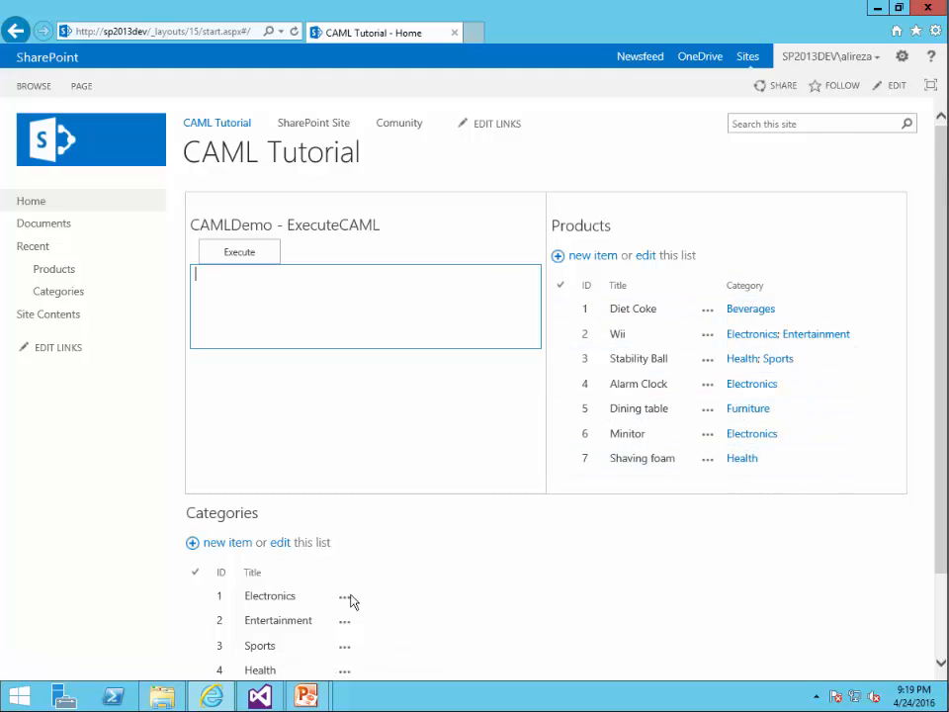
{"action": "left_click", "coordinate": [261, 697]}
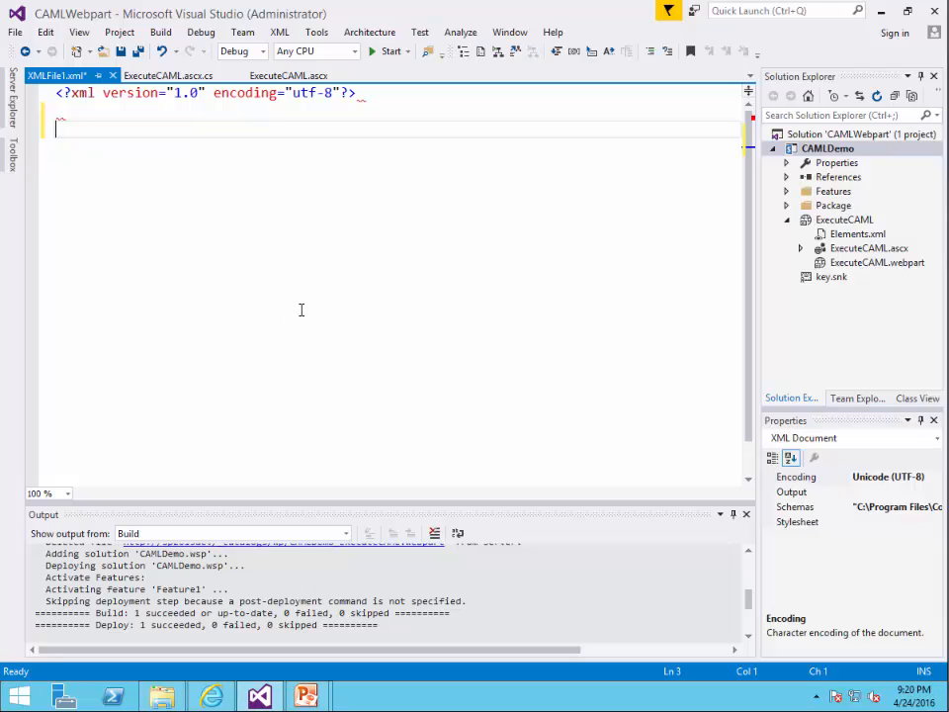
Write the <Where><Eq> opening with a FieldRef whose Name is "Category"
{"action": "type", "text": "<Where>"}
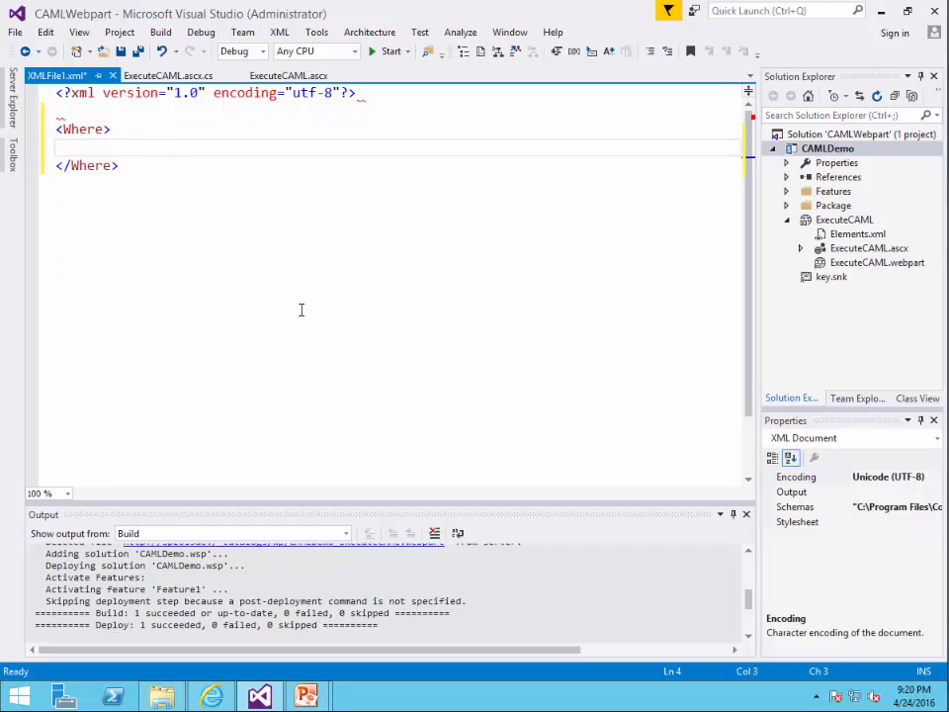
{"action": "type", "text": "<Eq>"}
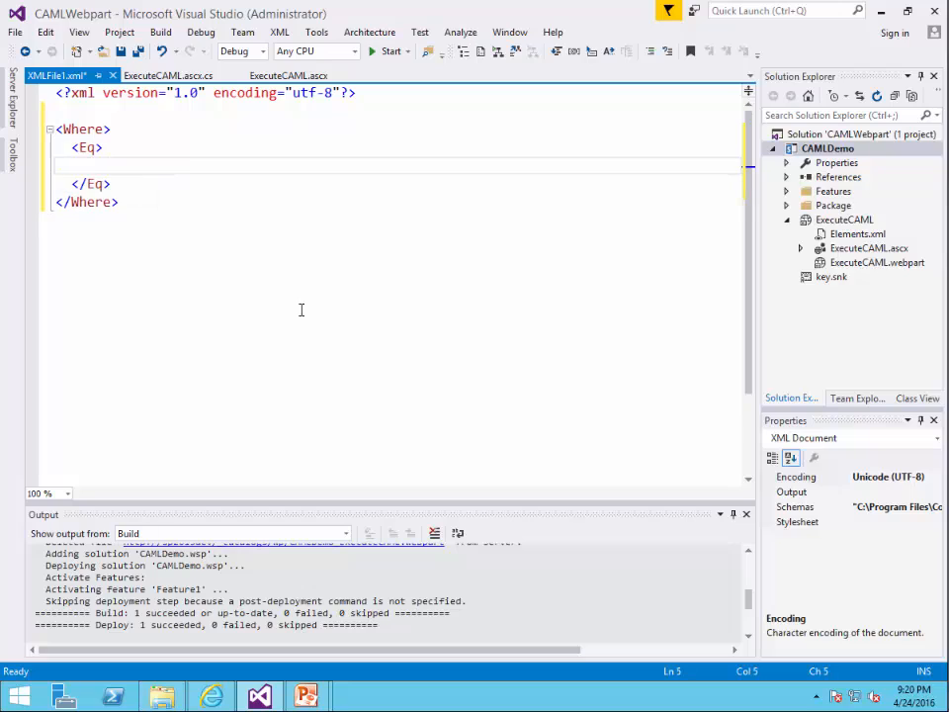
{"action": "type", "text": "<FieldRef Name"}
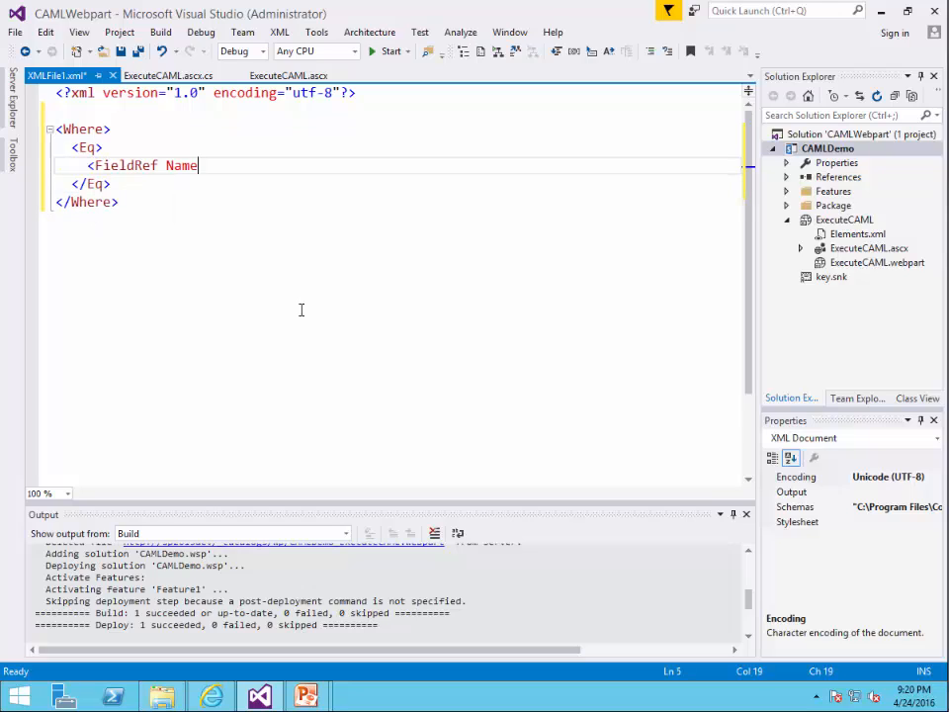
{"action": "type", "text": "=\"Categ\""}
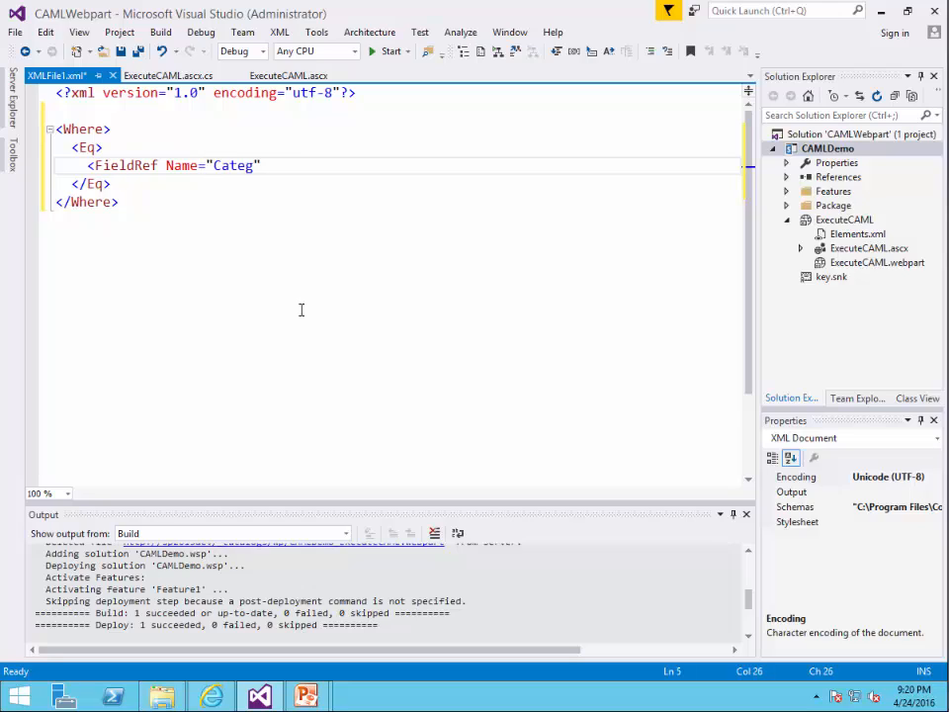
{"action": "type", "text": "ory\""}
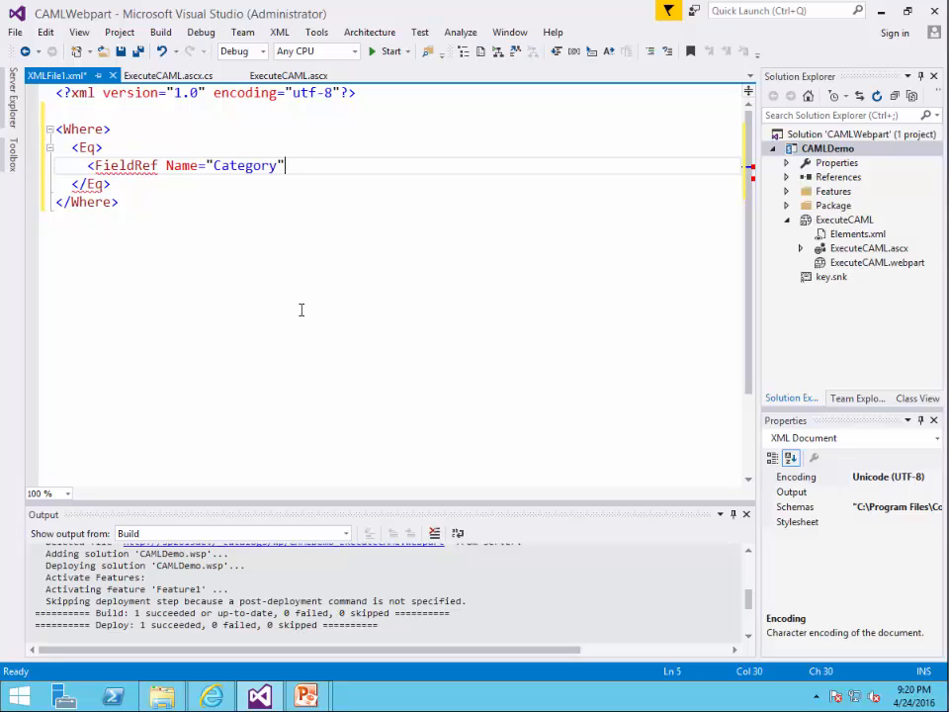
{"action": "type", "text": "></FieldRef>"}
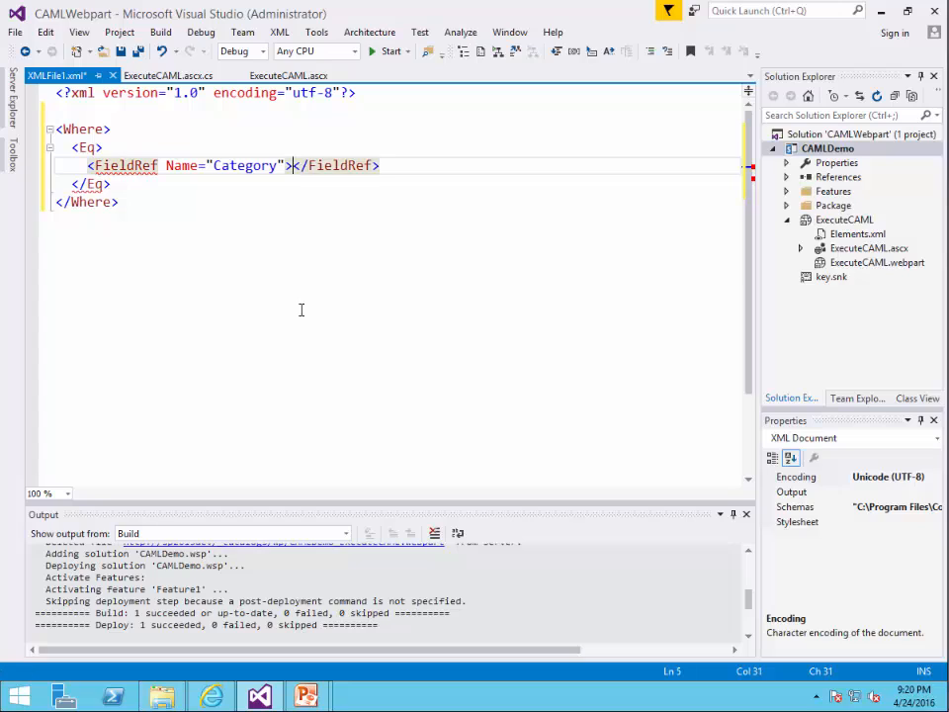
{"action": "key", "text": "enter"}
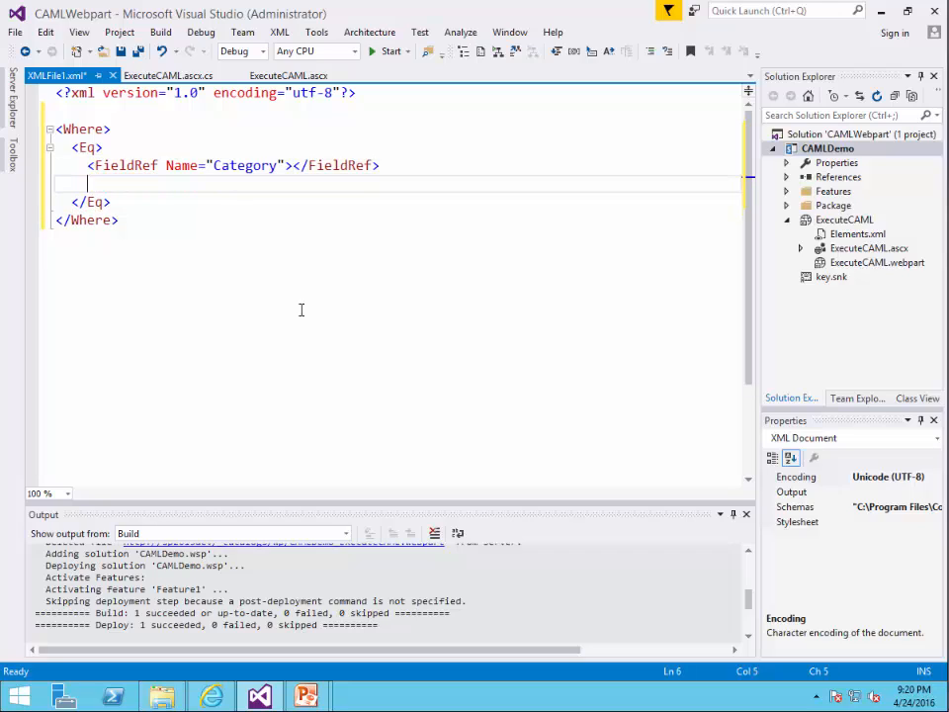
Add a Value element of Type="Lookup" containing Electronics and select the whole query
{"action": "type", "text": "<Value"}
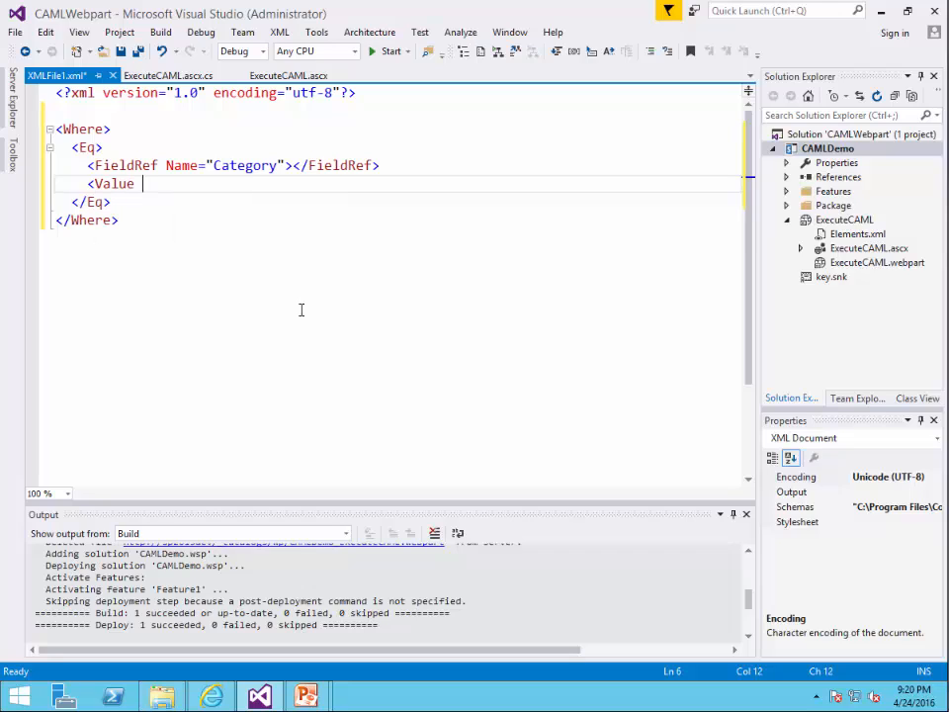
{"action": "type", "text": "Typ"}
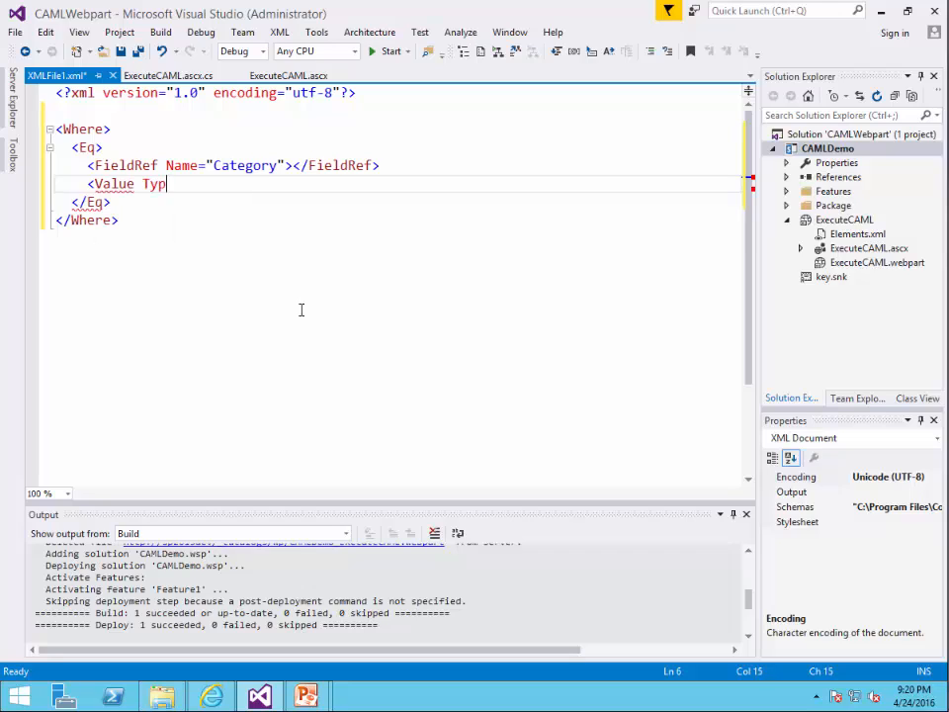
{"action": "type", "text": "e=\"\""}
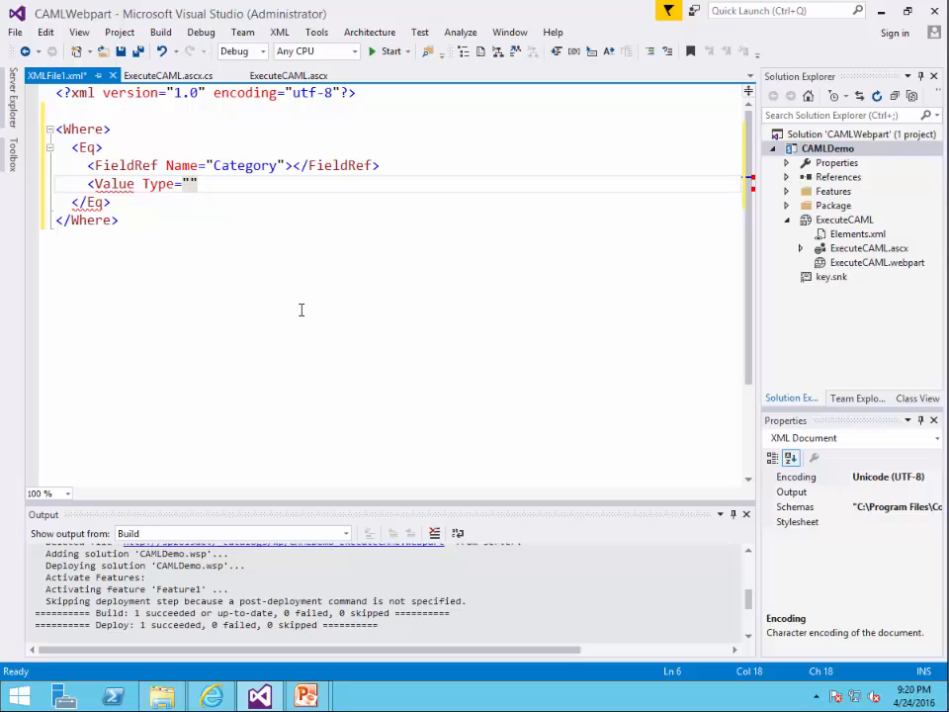
{"action": "type", "text": "Looku"}
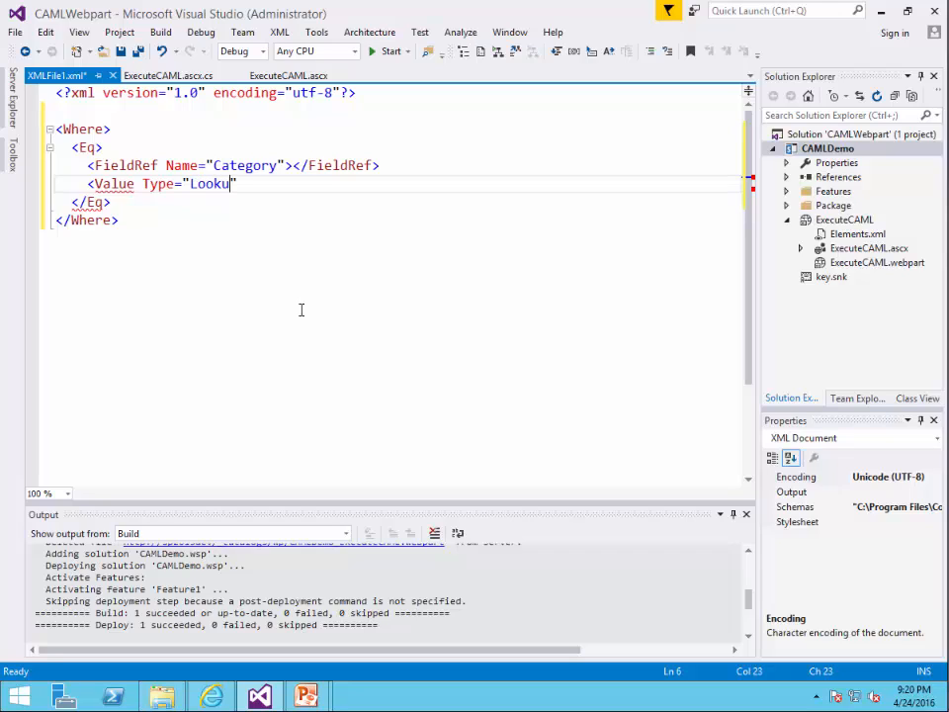
{"action": "type", "text": "p"}
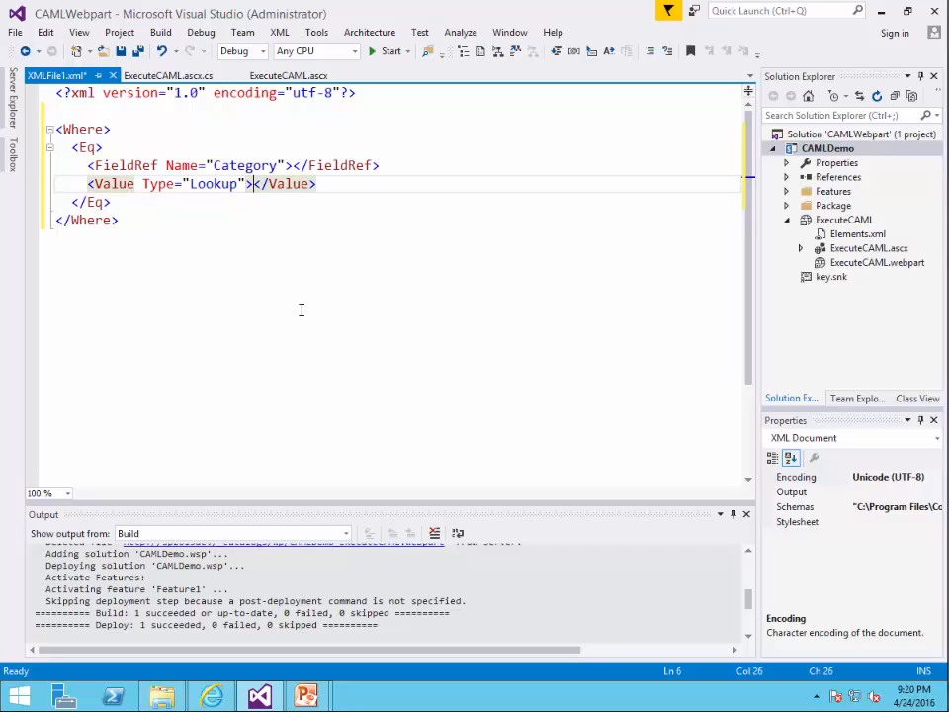
{"action": "type", "text": "Electronic"}
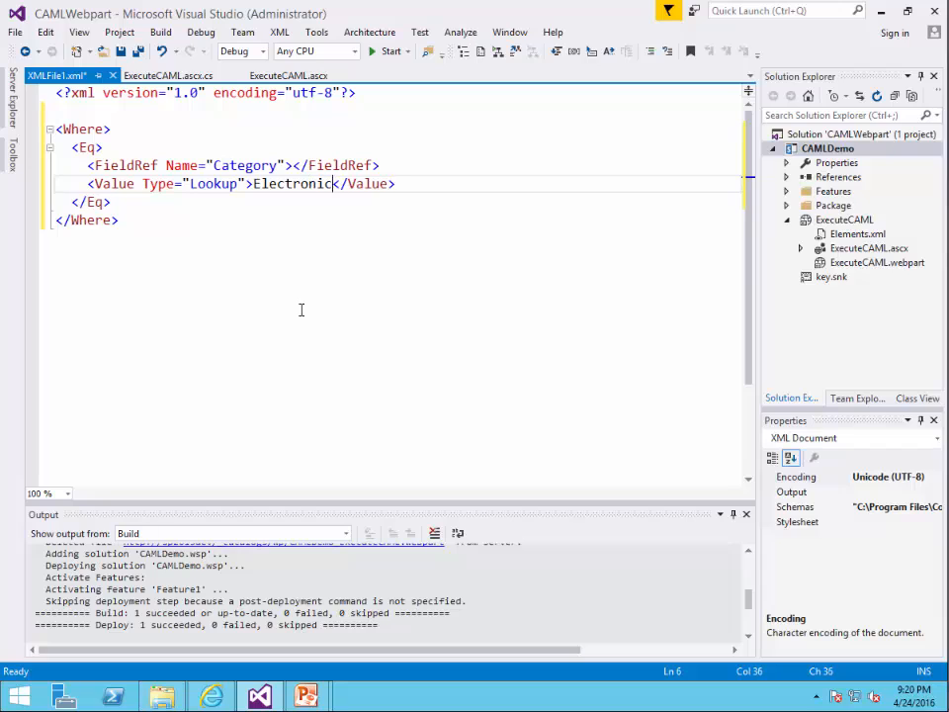
{"action": "type", "text": "s"}
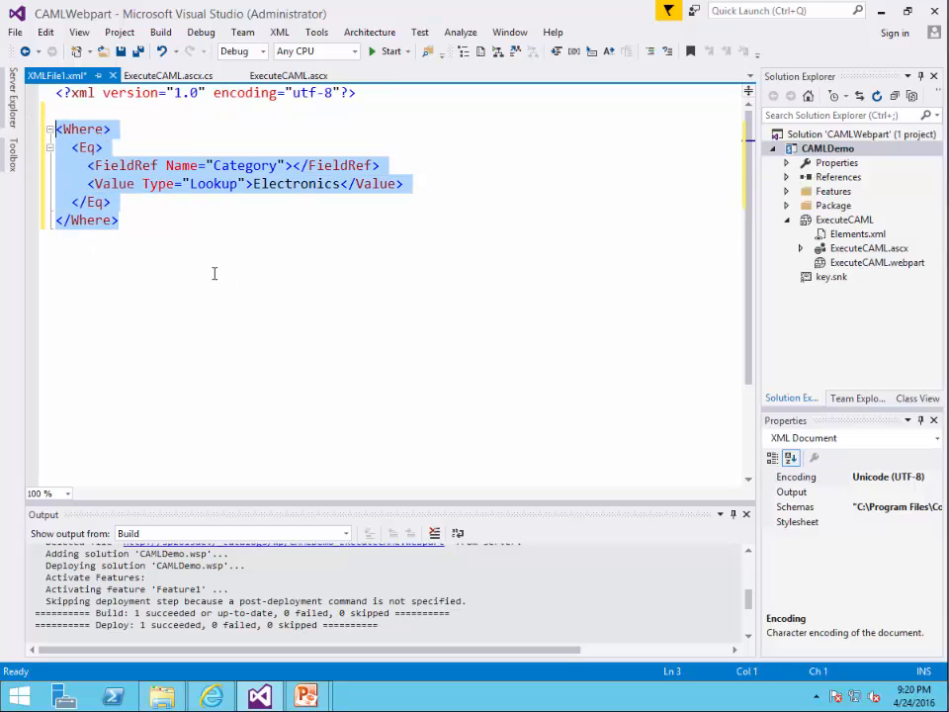
{"action": "left_click", "coordinate": [209, 696]}
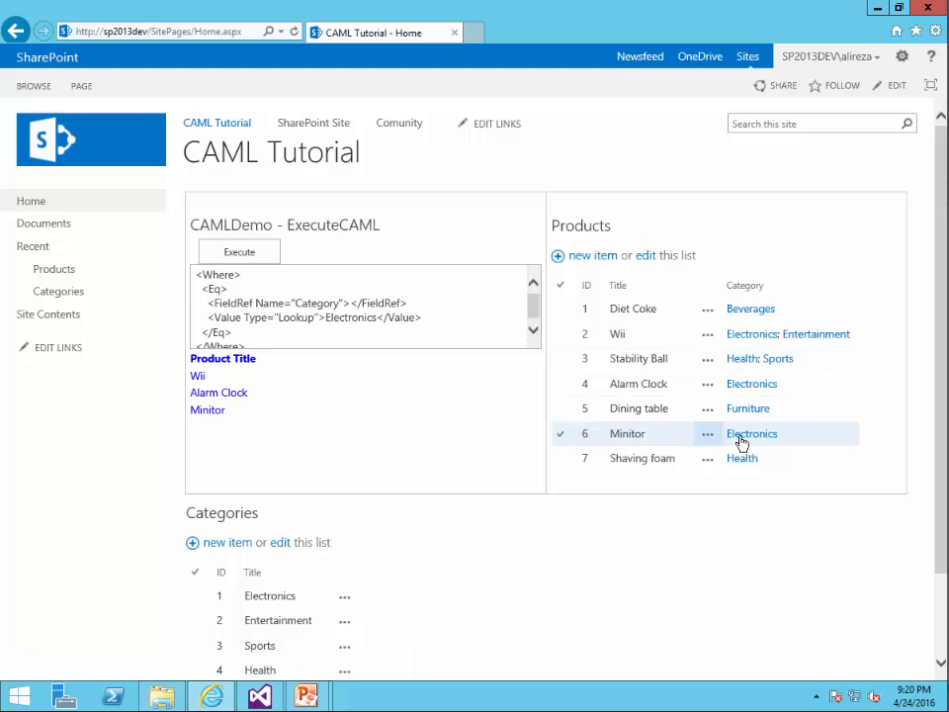
{"action": "mouse_move", "coordinate": [316, 360]}
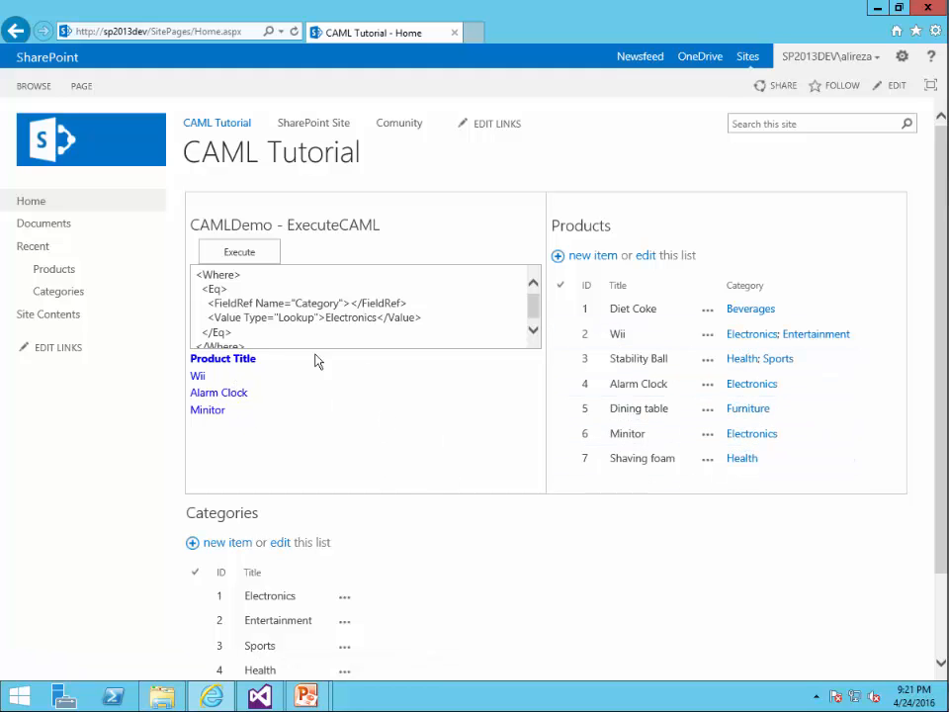
{"action": "mouse_move", "coordinate": [242, 423]}
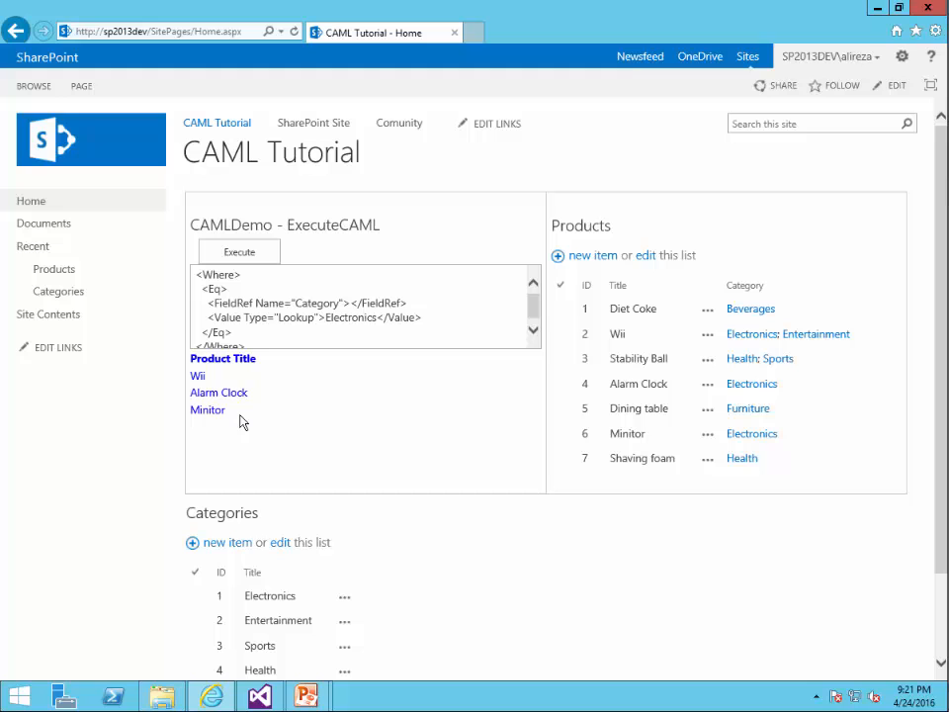
{"action": "mouse_move", "coordinate": [425, 518]}
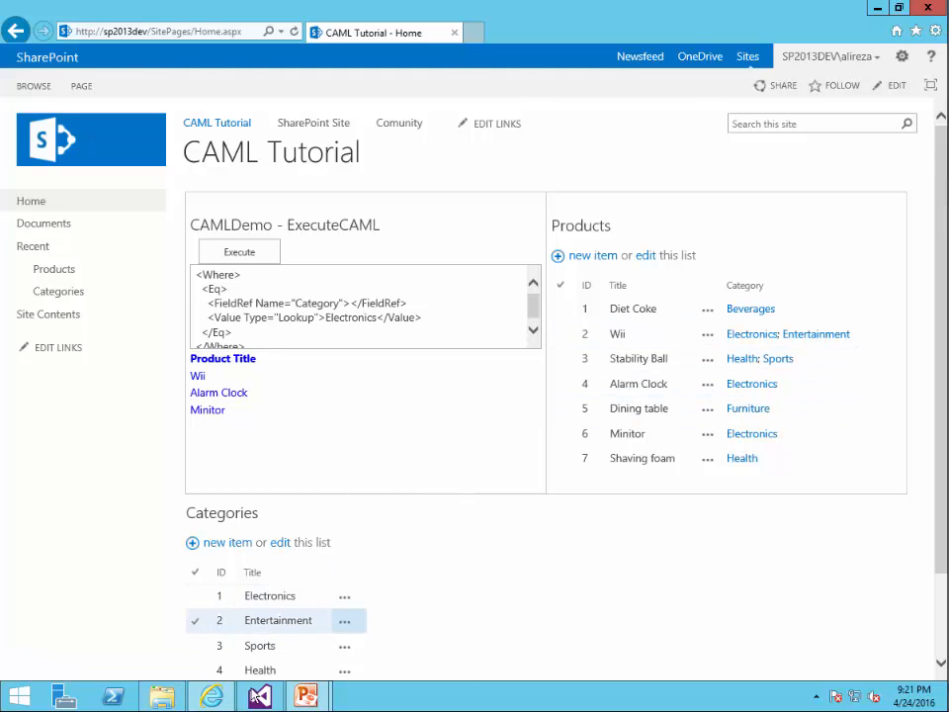
Add LookupId="TRUE" to the Category FieldRef element
{"action": "left_click", "coordinate": [259, 696]}
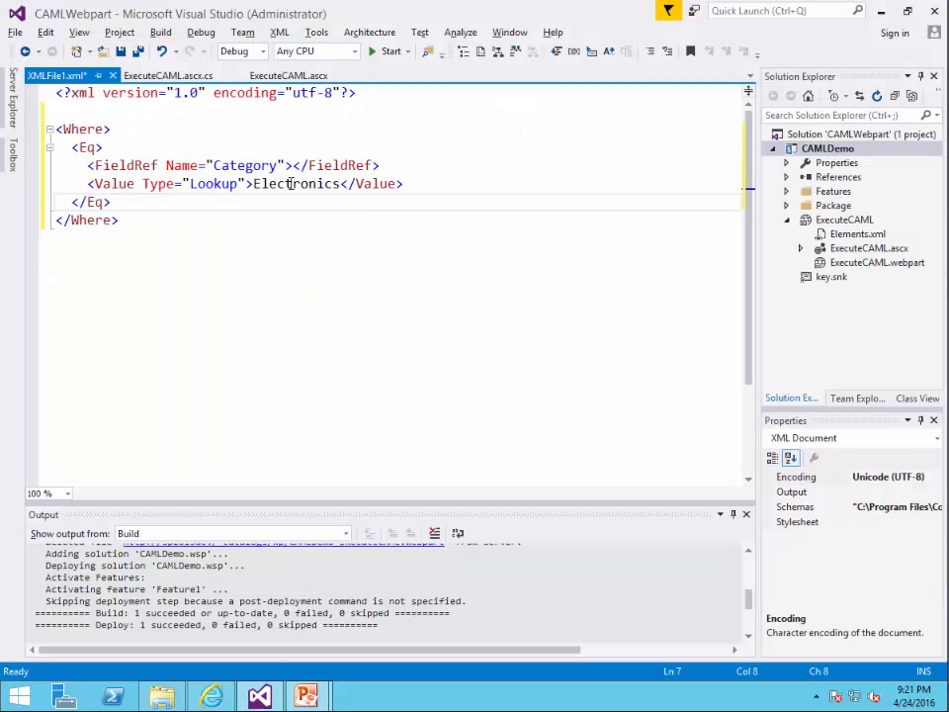
{"action": "left_click", "coordinate": [285, 166]}
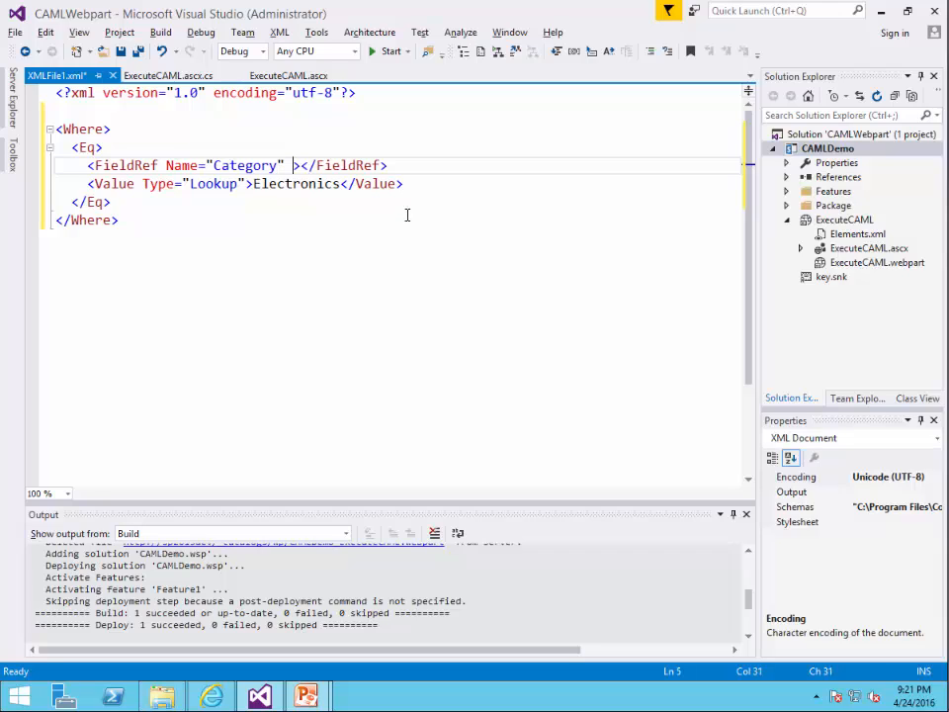
{"action": "type", "text": "Looku"}
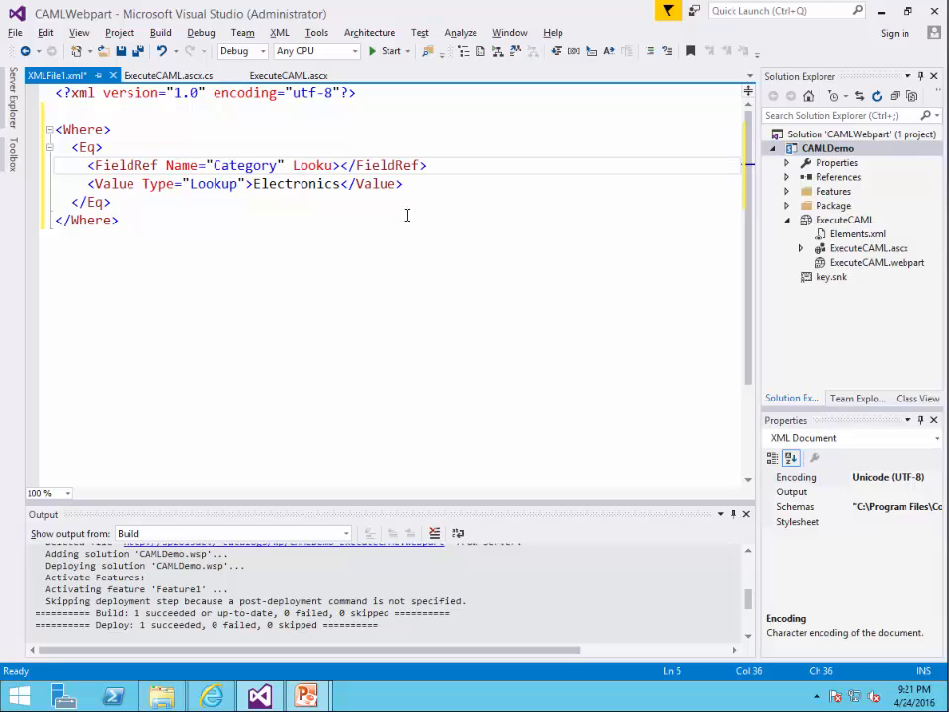
{"action": "type", "text": "pId=\""}
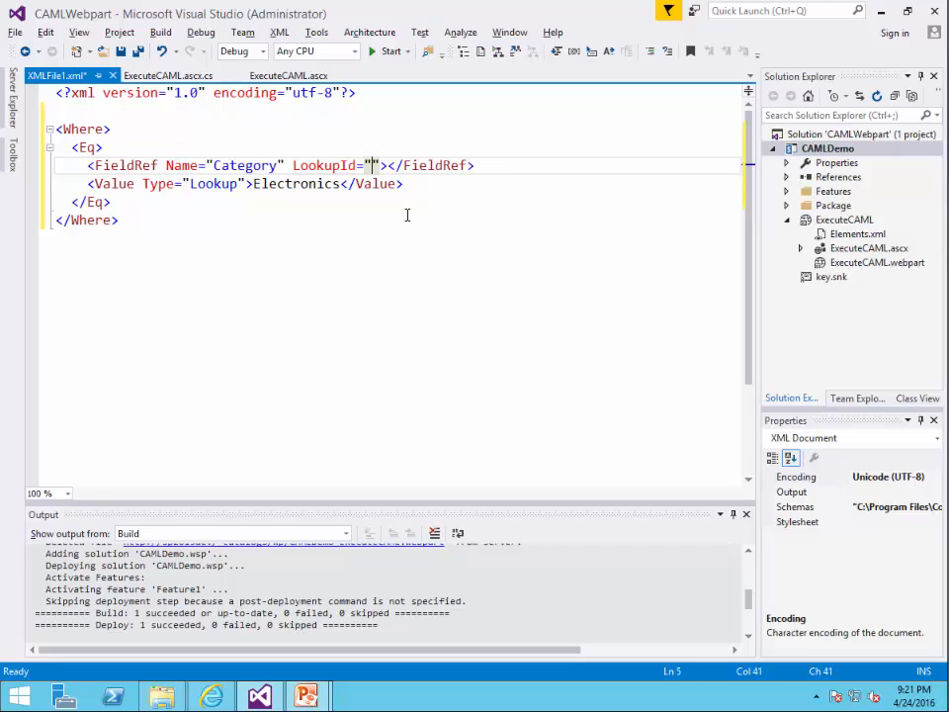
{"action": "type", "text": "TRUE"}
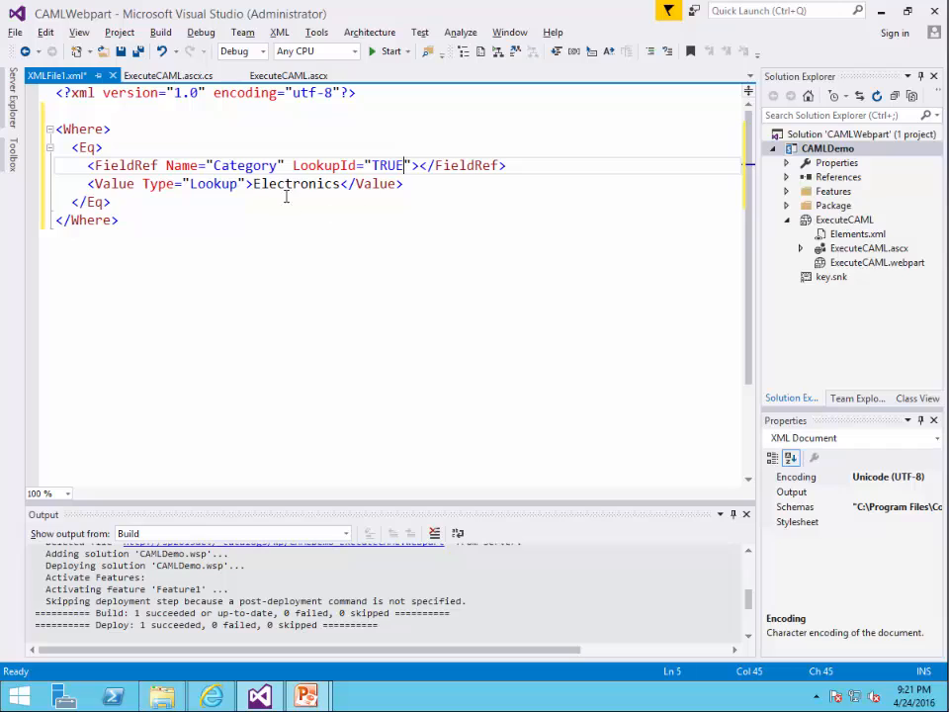
Replace the Electronics value with 2
{"action": "left_click", "coordinate": [254, 184]}
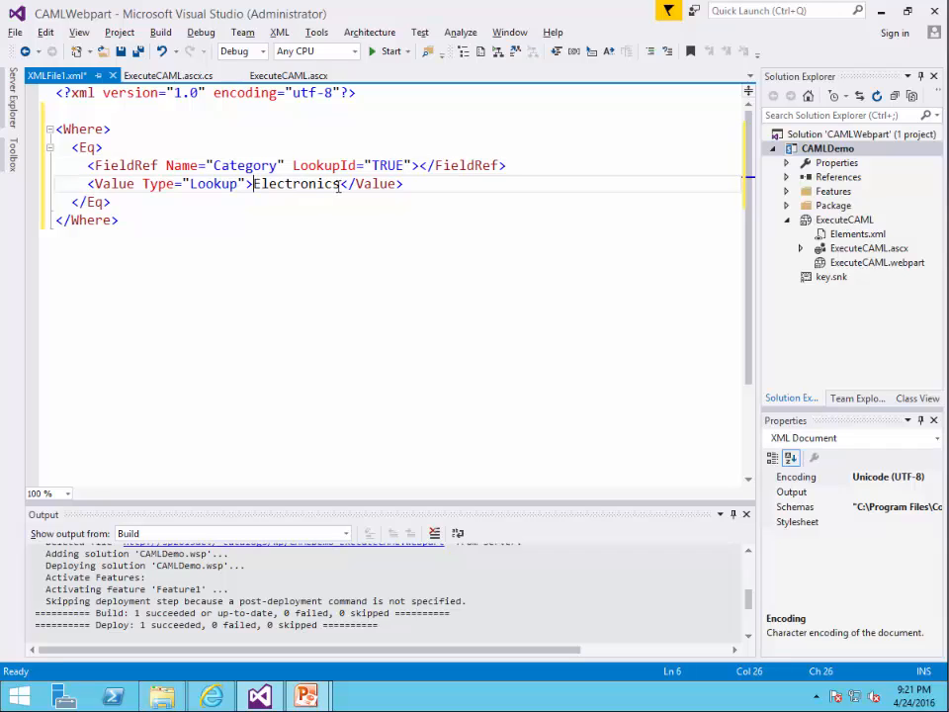
{"action": "type", "text": "2</Value>"}
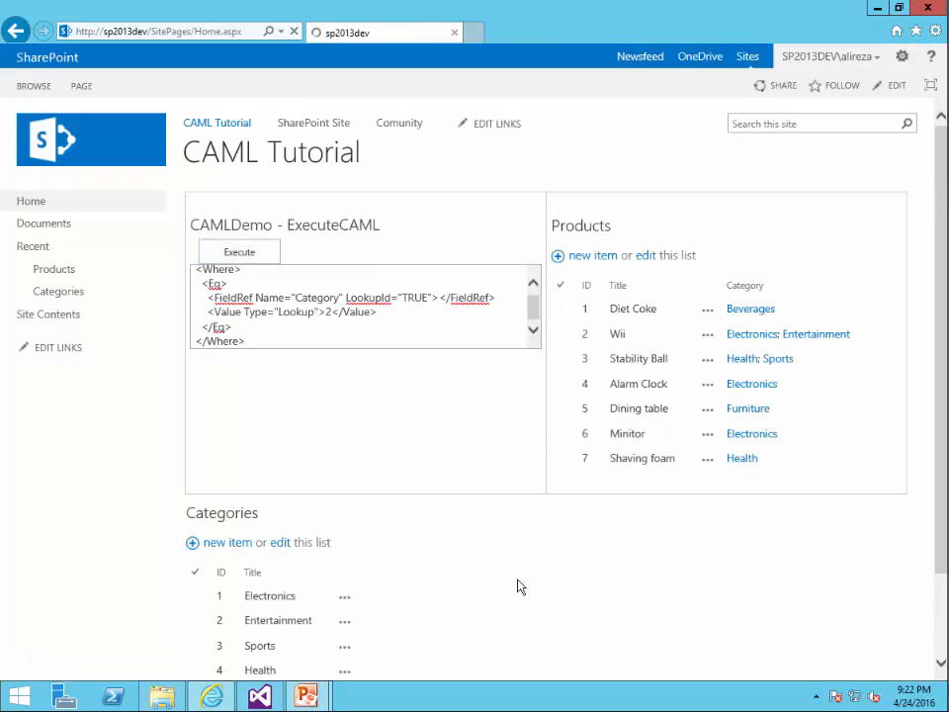
Execute the query for category ID 2, then change the value to 4 and execute again
{"action": "left_click", "coordinate": [238, 251]}
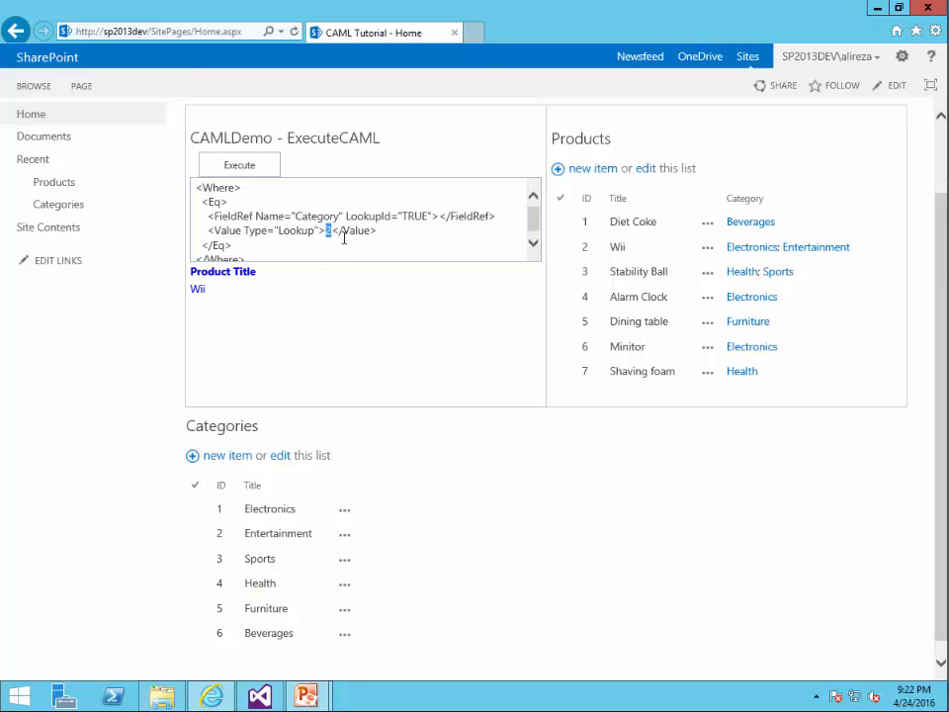
{"action": "left_click", "coordinate": [237, 164]}
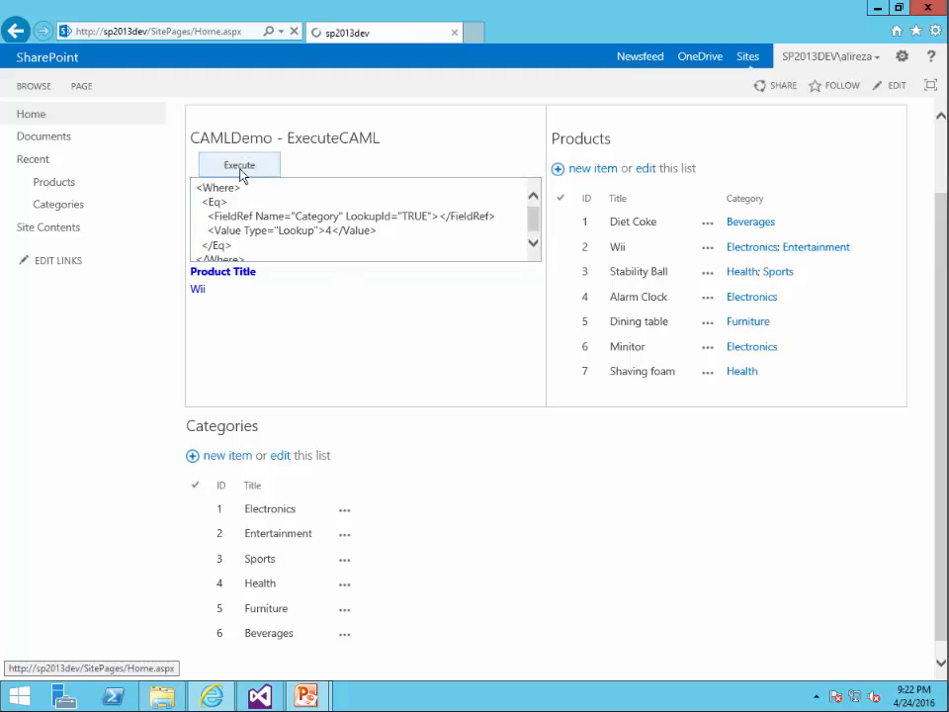
{"action": "left_click", "coordinate": [237, 166]}
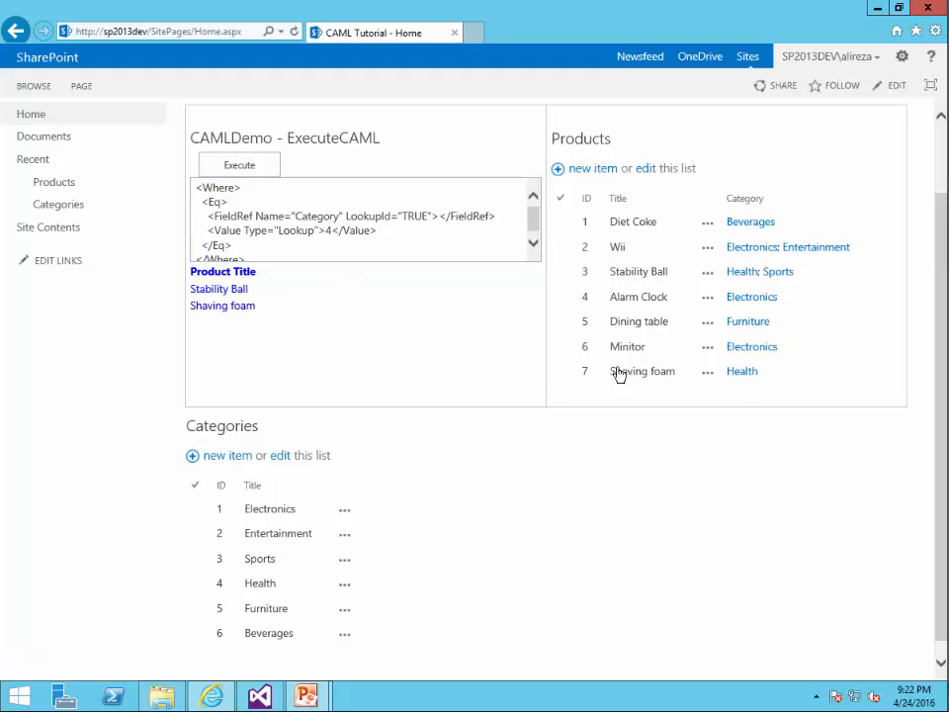